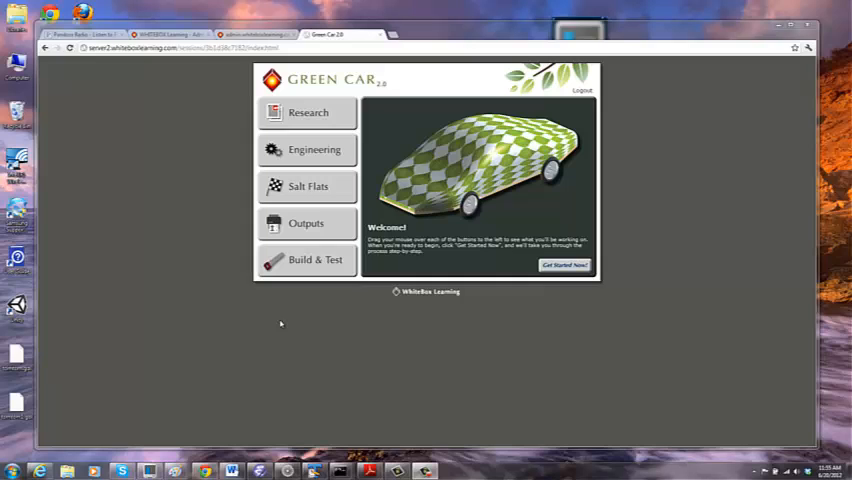
pyautogui.moveTo(220, 184)
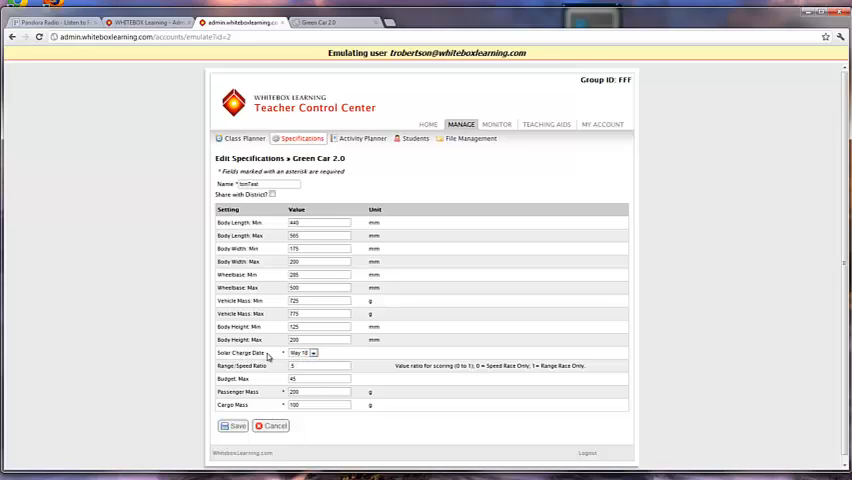
pyautogui.moveTo(272, 356)
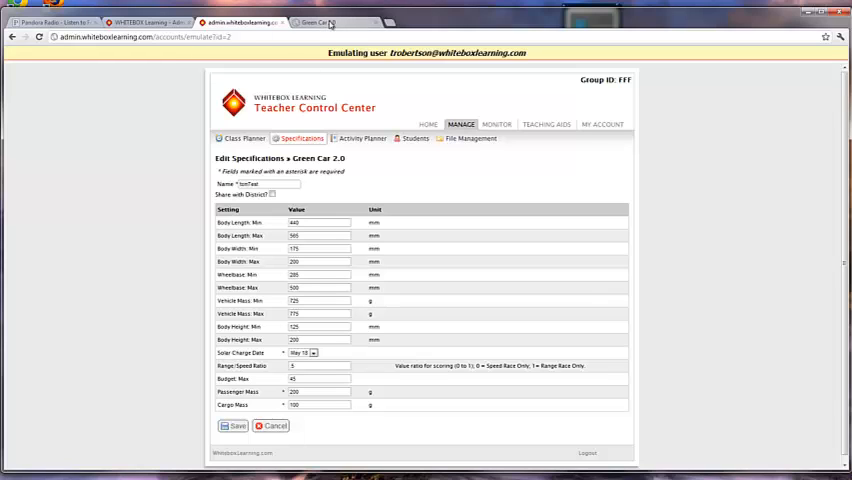
# - Return to the Green Car 2.0 activity and enter its Engineering workspace
pyautogui.click(320, 22)
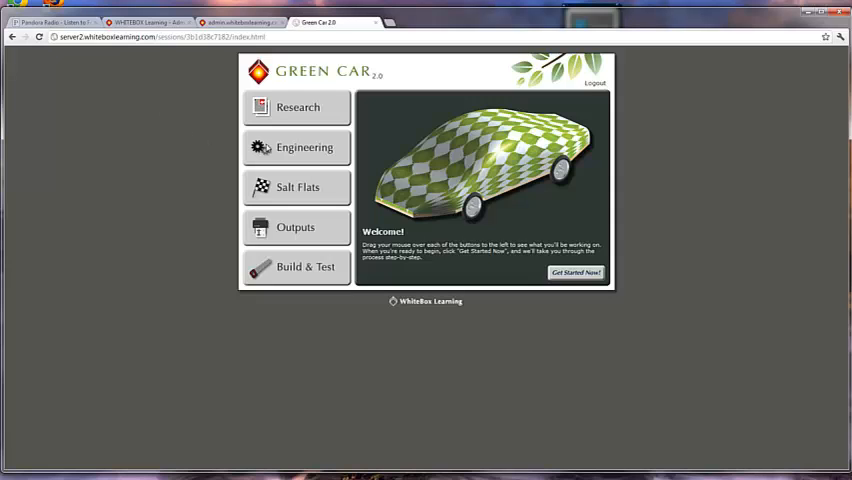
pyautogui.click(296, 148)
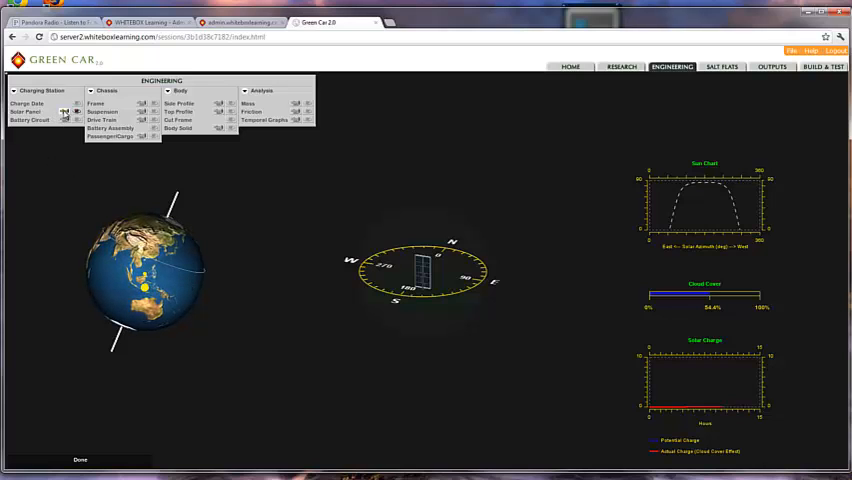
# - In the Ambient panel, choose a city from the Location list and apply it to the sun chart
pyautogui.click(28, 112)
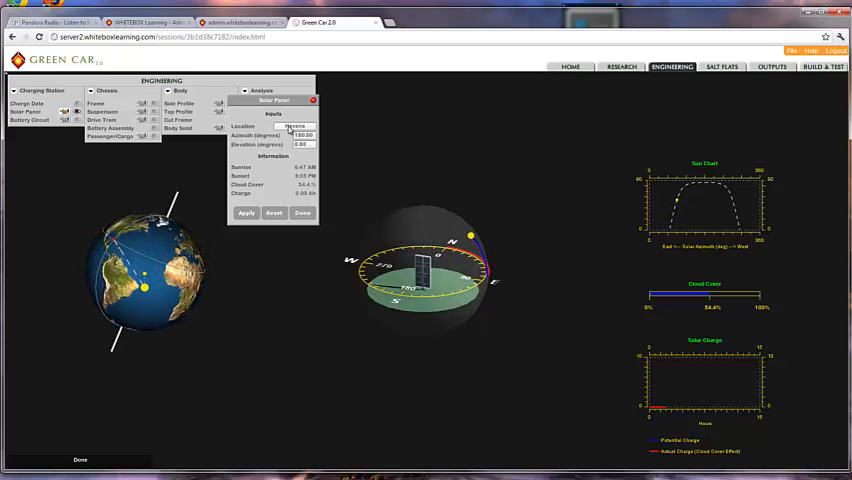
pyautogui.click(292, 128)
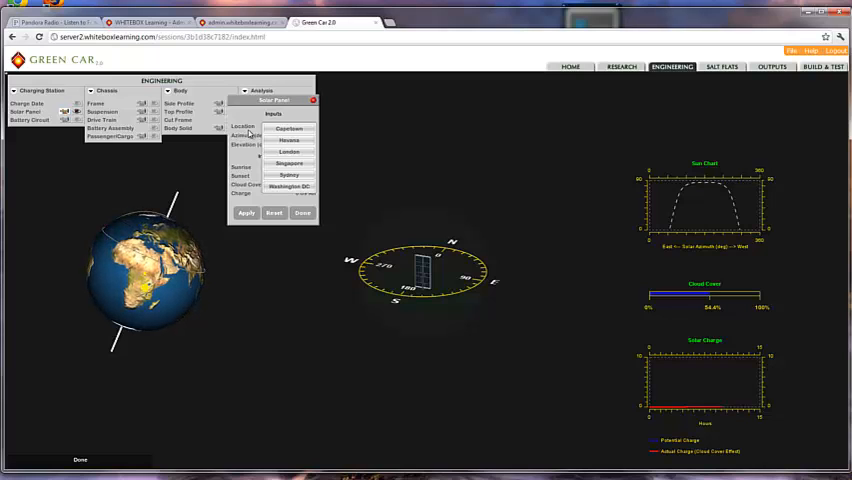
pyautogui.click(288, 128)
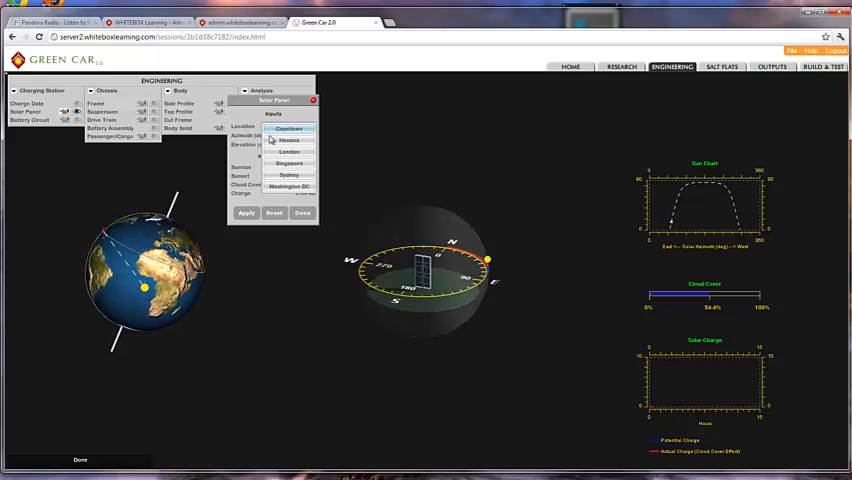
pyautogui.click(288, 152)
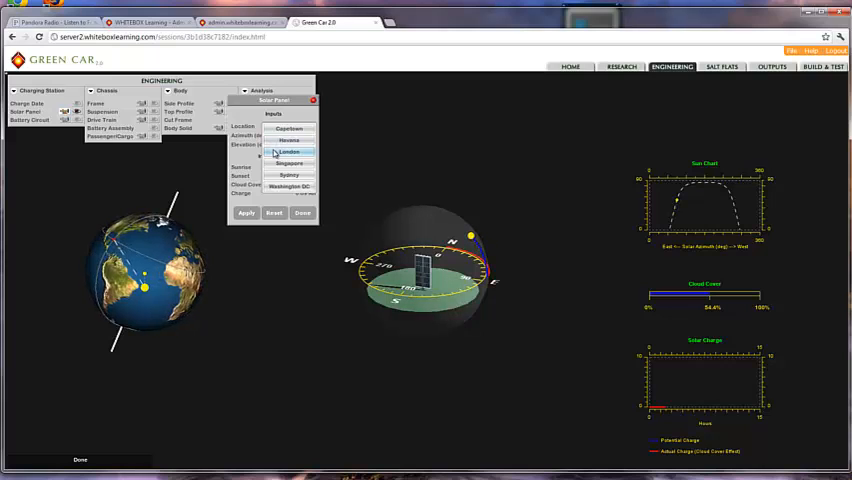
pyautogui.click(288, 176)
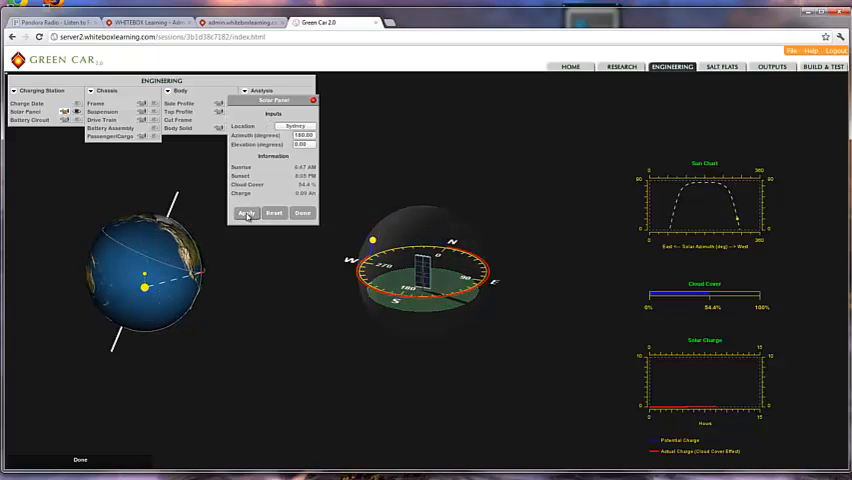
pyautogui.click(246, 212)
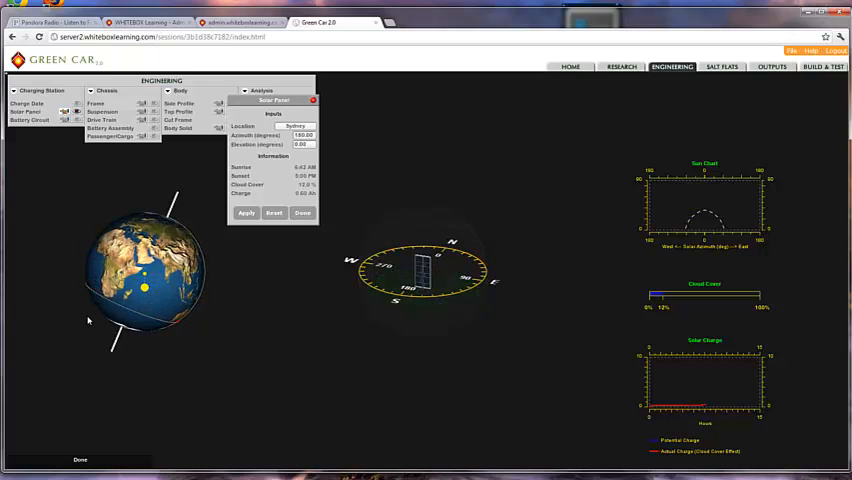
# - Reopen the Location list and pick a different charging city
pyautogui.click(296, 126)
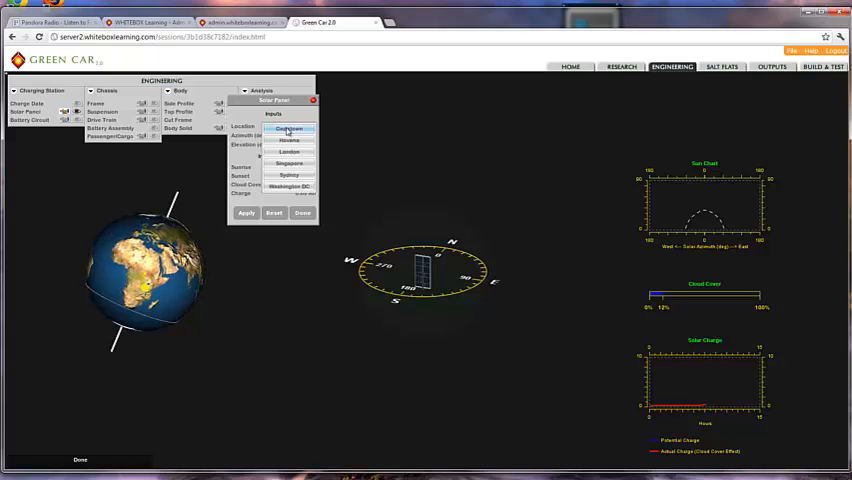
pyautogui.click(290, 186)
pyautogui.write('65')
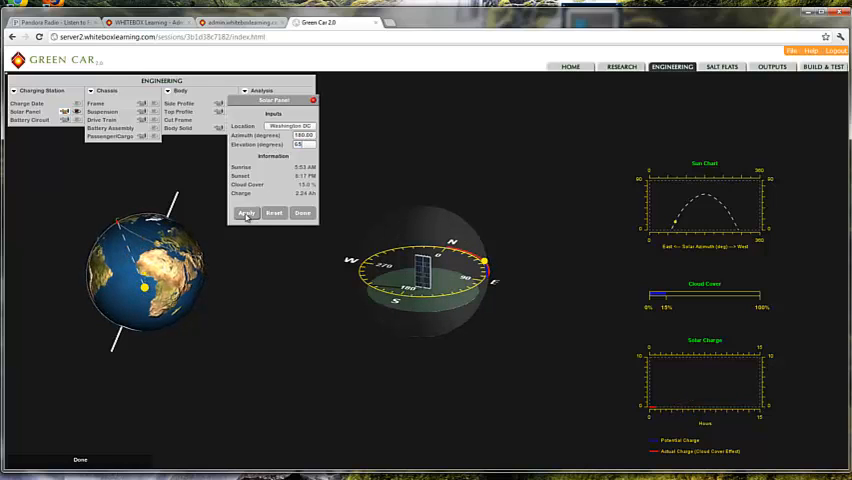
# - Apply the station's azimuth and elevation settings repeatedly to refresh the solar charge curves
pyautogui.click(246, 212)
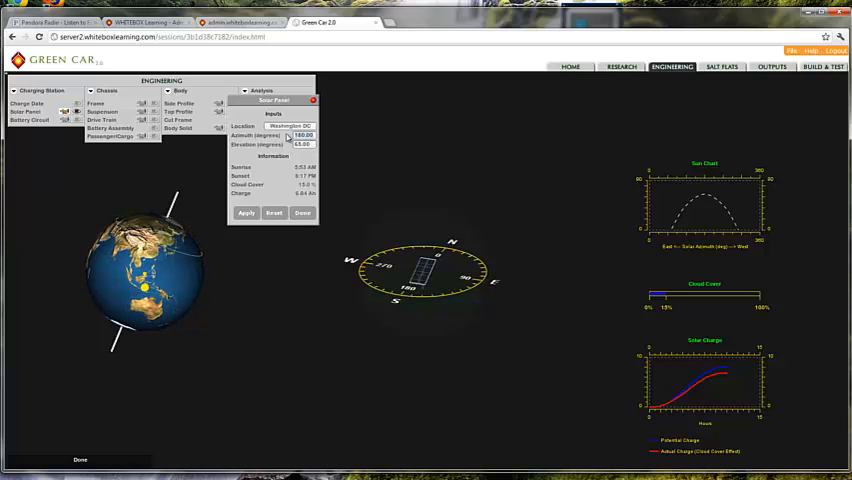
pyautogui.click(246, 212)
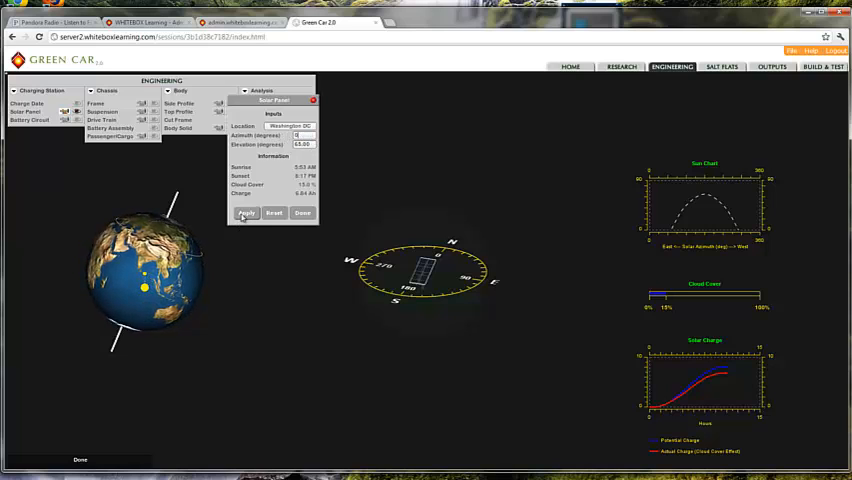
pyautogui.click(246, 212)
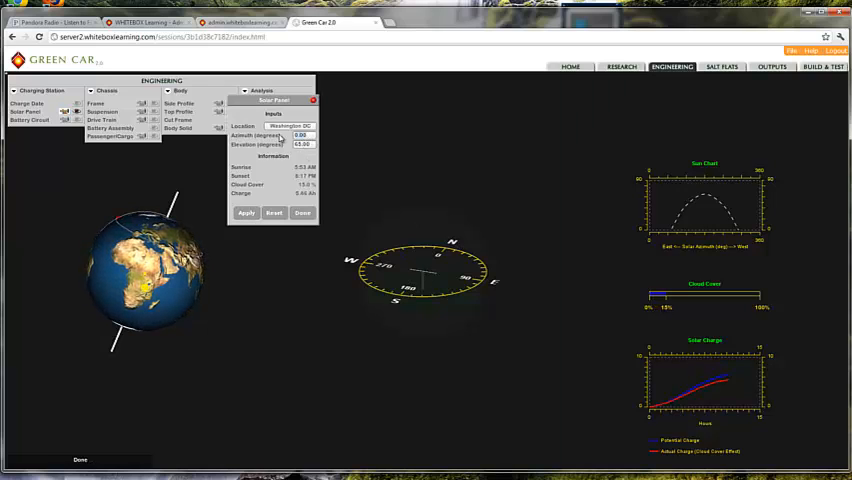
pyautogui.click(246, 212)
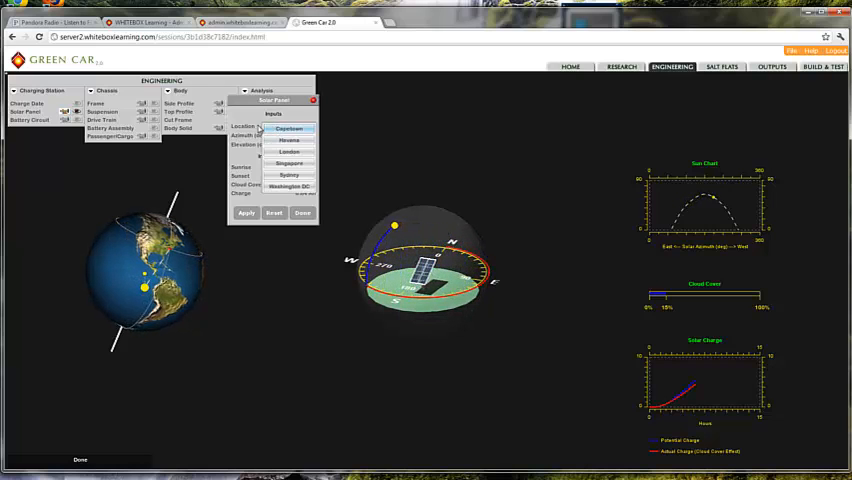
# - Close the location list and switch the station back to the flat sun-path view, applying it
pyautogui.click(288, 186)
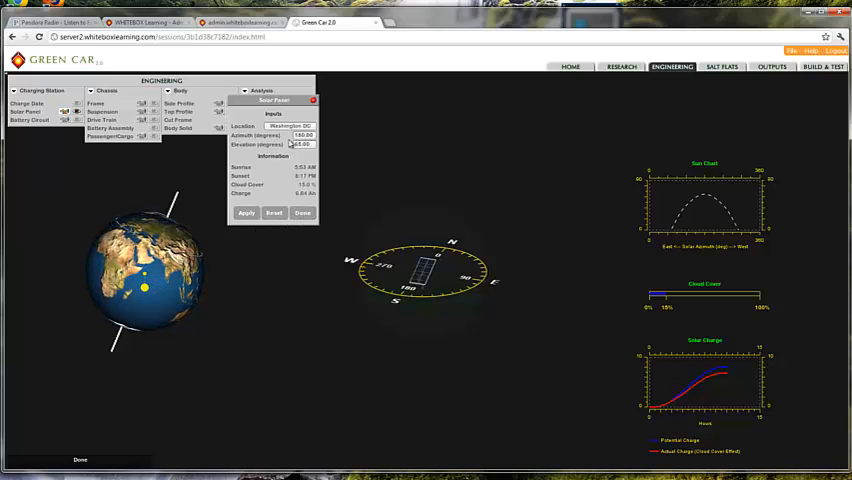
pyautogui.click(302, 212)
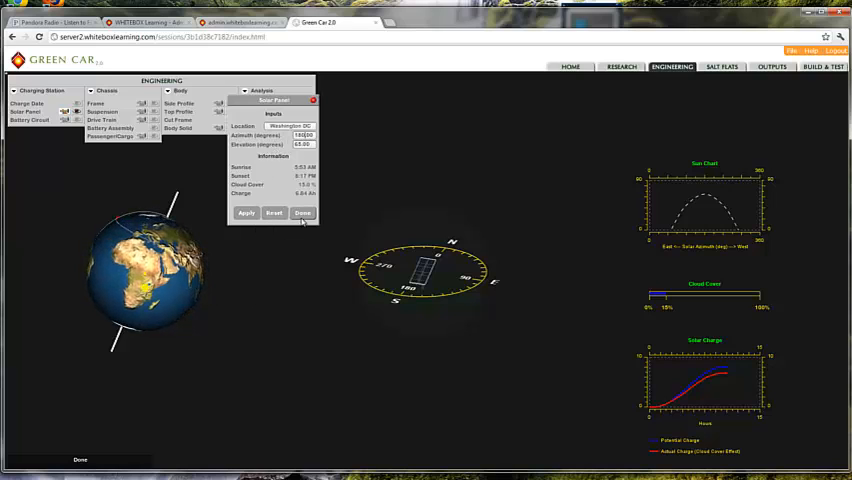
pyautogui.click(246, 212)
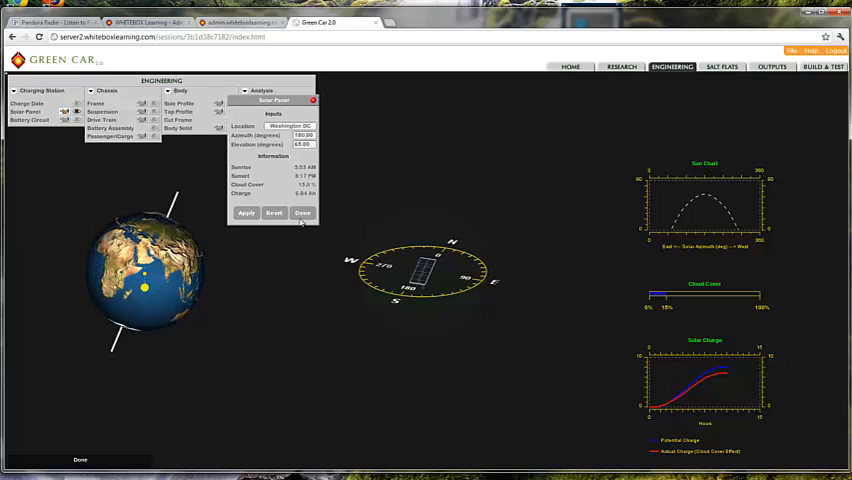
# - In the Battery Circuit panel, adjust cell count and grouping until four cells form two parallel strings of two
pyautogui.click(304, 212)
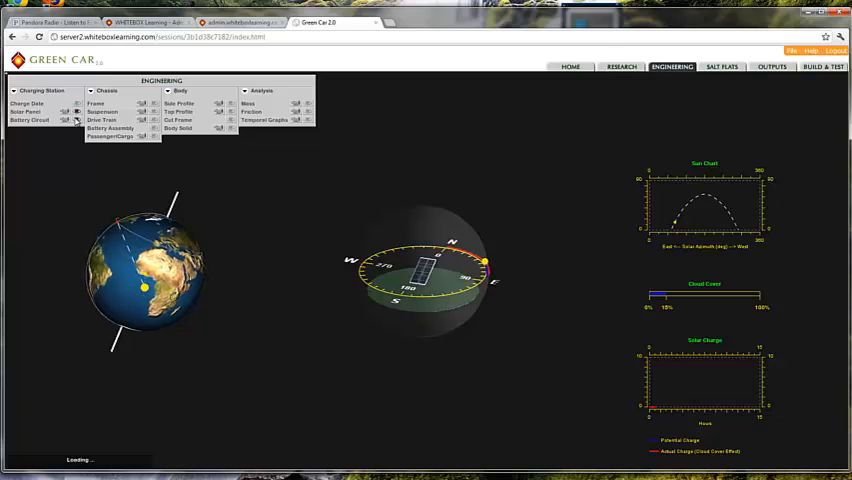
pyautogui.click(28, 120)
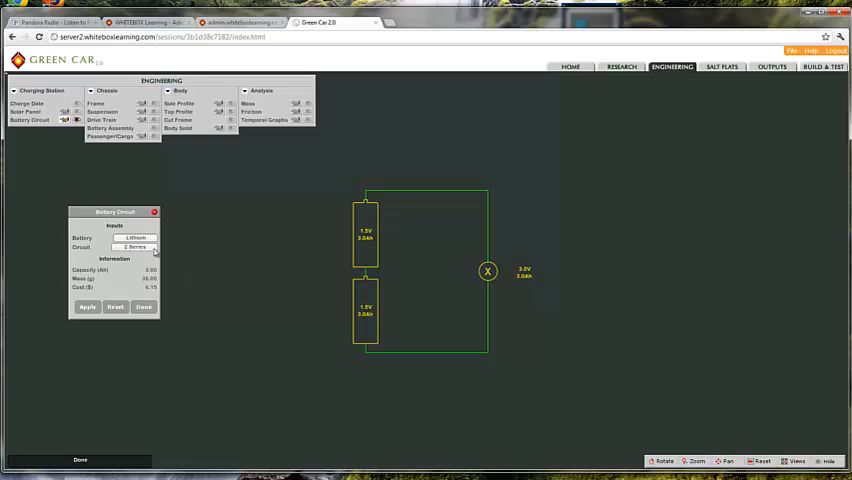
pyautogui.click(150, 246)
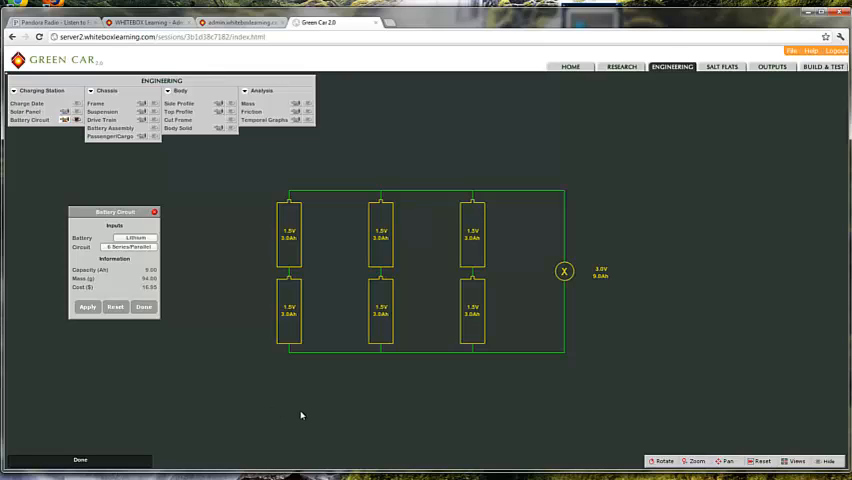
pyautogui.moveTo(296, 292)
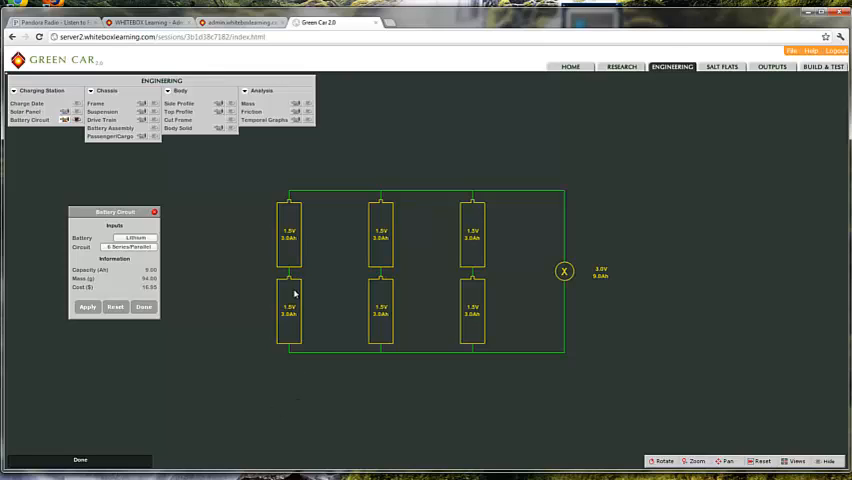
pyautogui.moveTo(376, 260)
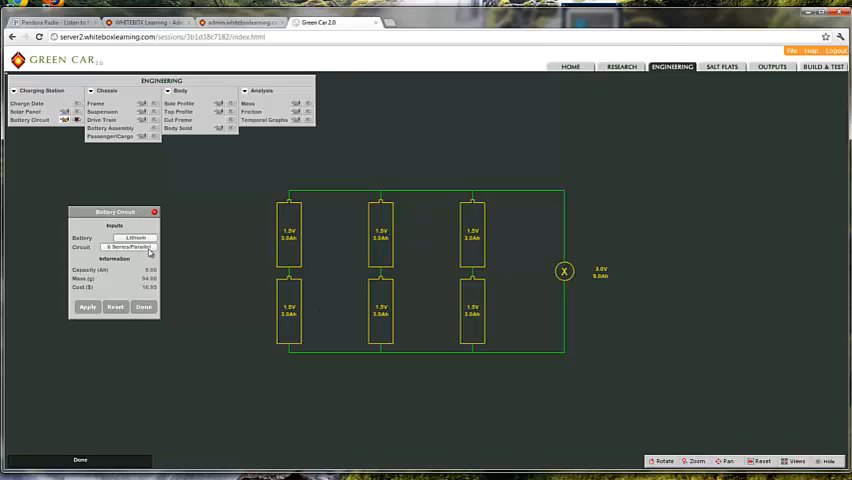
pyautogui.click(128, 246)
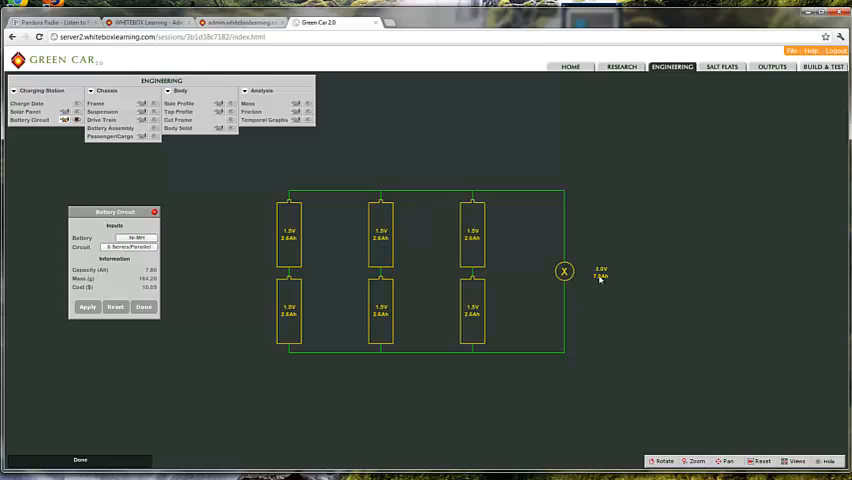
pyautogui.moveTo(604, 284)
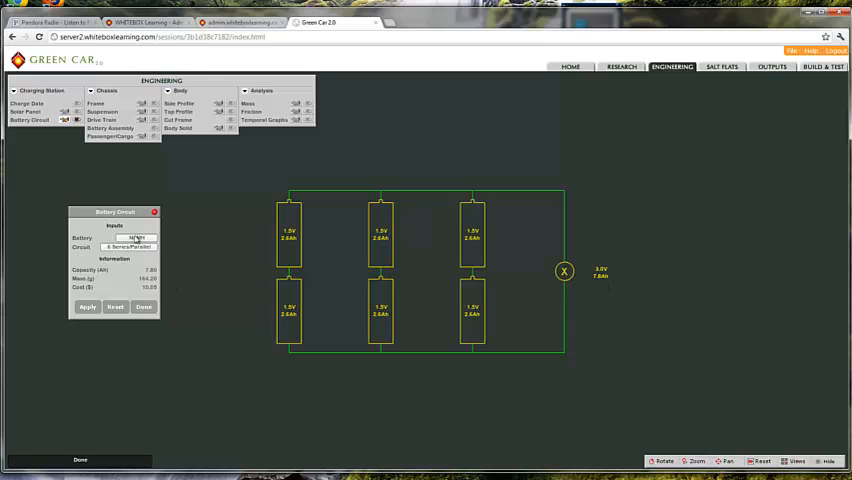
pyautogui.click(88, 308)
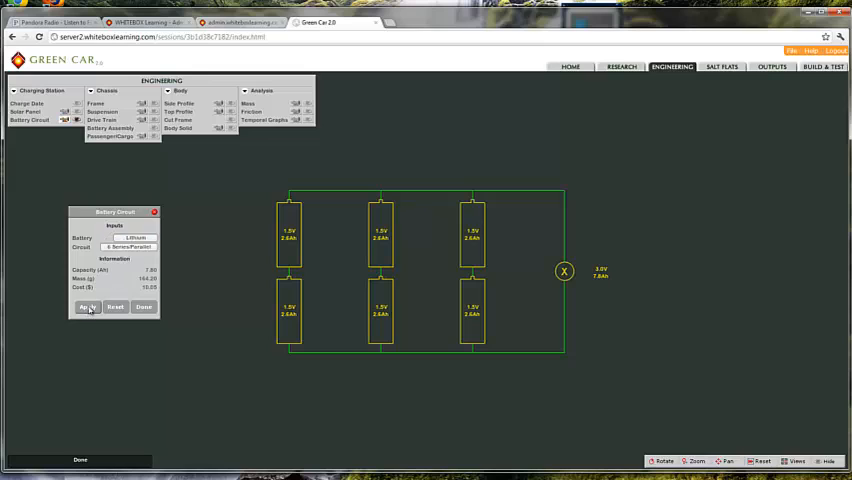
pyautogui.click(88, 306)
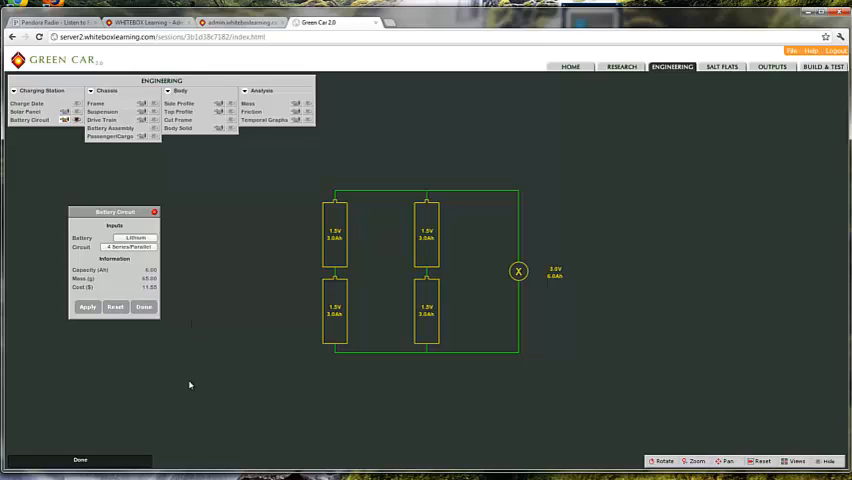
pyautogui.moveTo(126, 360)
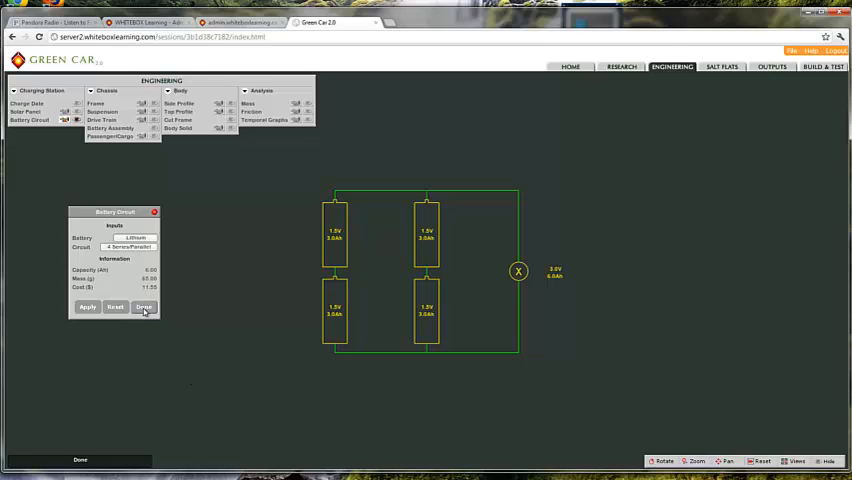
# - Show the performance line graphs of torque, speed and current over time
pyautogui.click(144, 306)
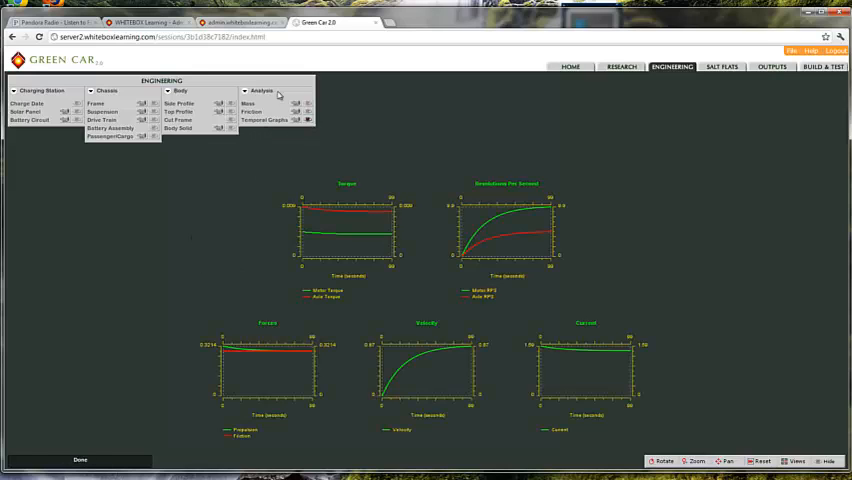
pyautogui.moveTo(148, 246)
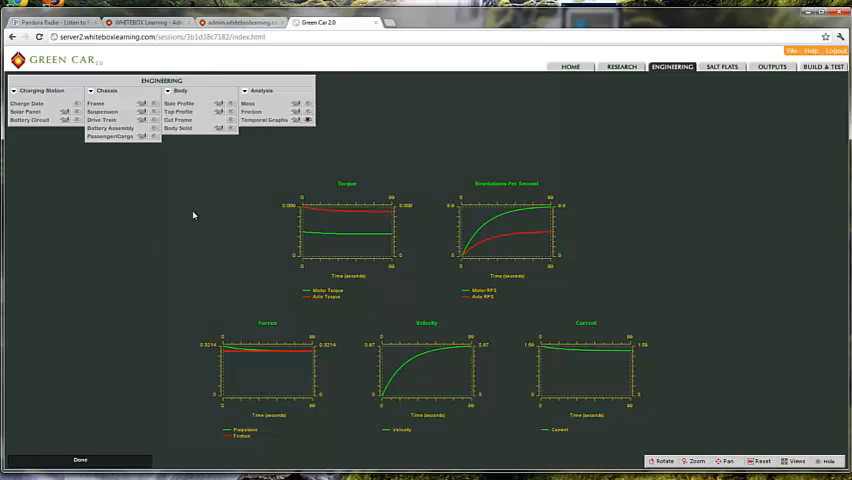
pyautogui.moveTo(284, 204)
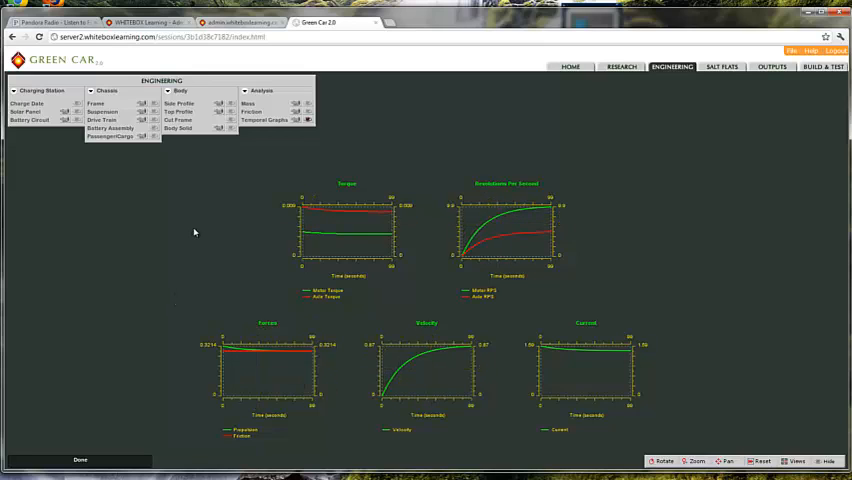
# - Show the Sources of Mass bar chart comparing component values
pyautogui.click(308, 120)
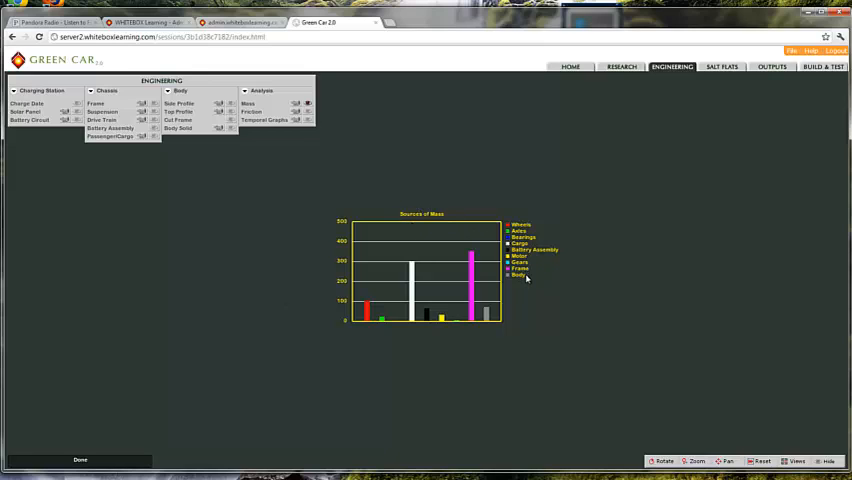
pyautogui.moveTo(532, 314)
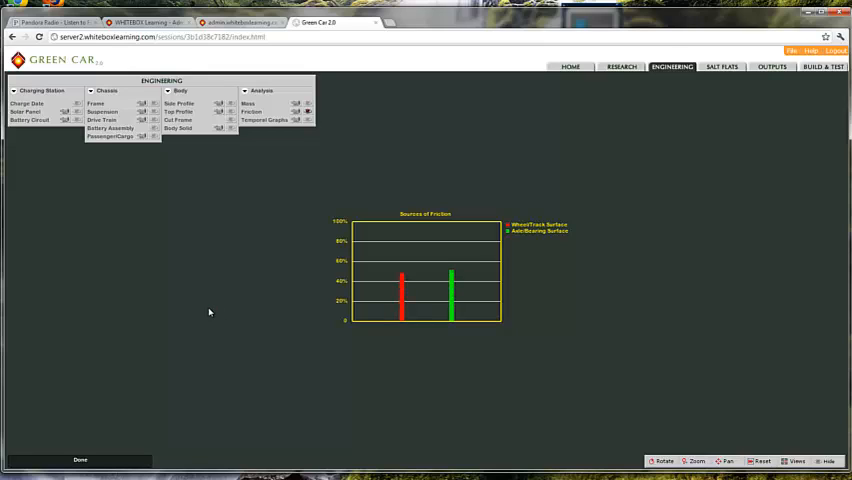
pyautogui.moveTo(360, 434)
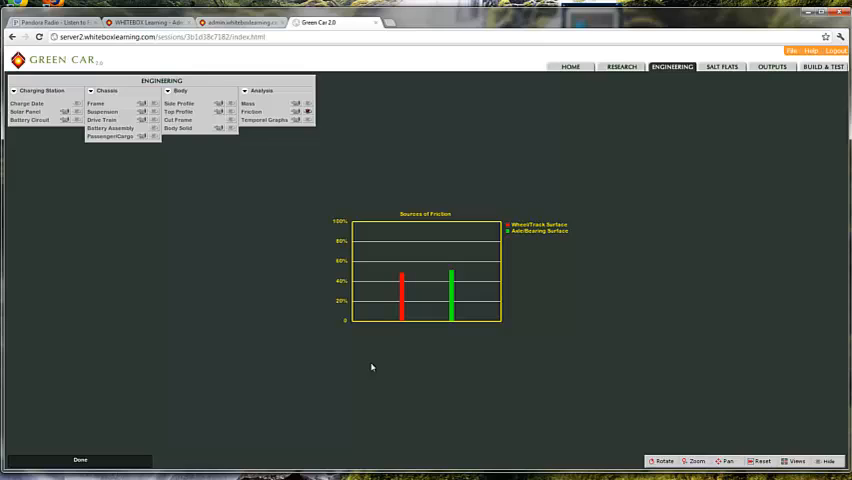
pyautogui.moveTo(280, 140)
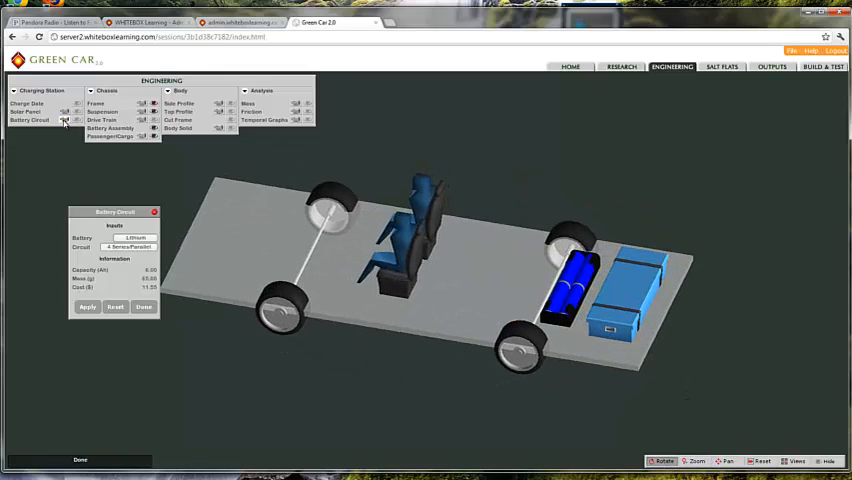
# - Show the 3D chassis with two seats and the enlarged battery pack from another side
pyautogui.click(148, 246)
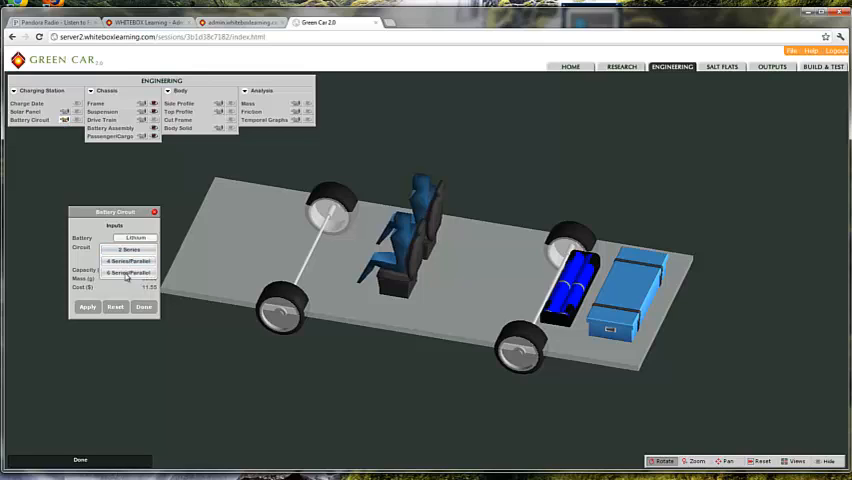
pyautogui.click(88, 306)
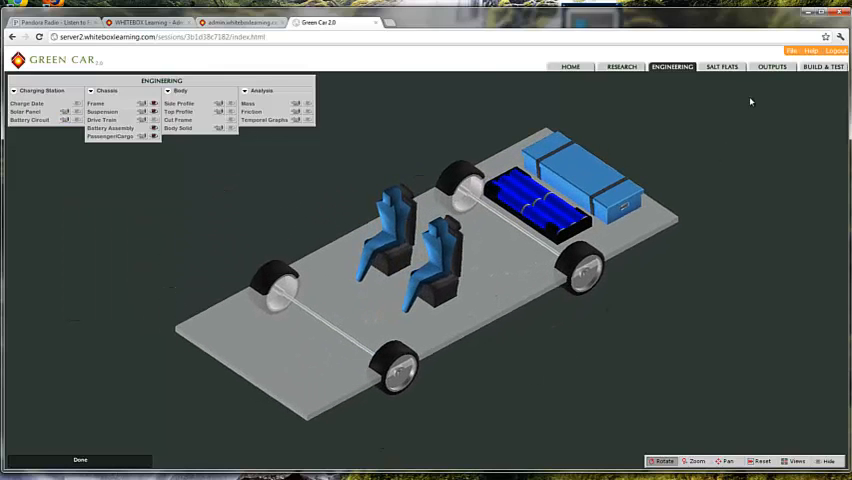
pyautogui.moveTo(728, 280)
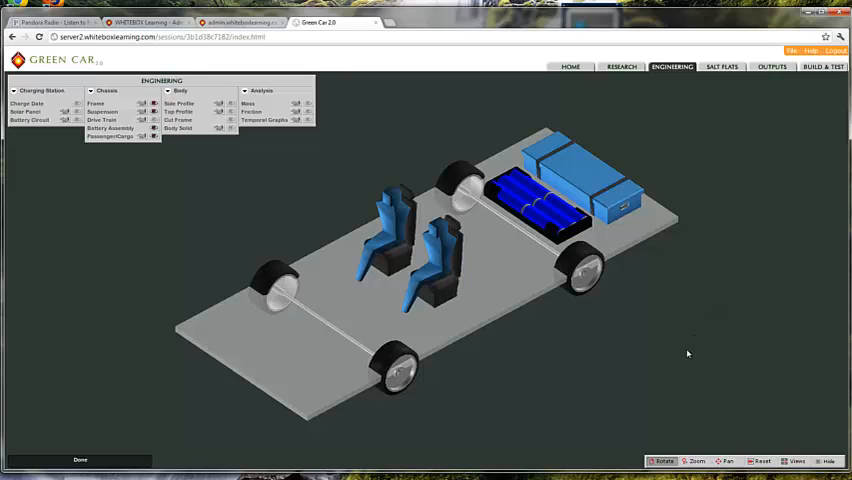
pyautogui.moveTo(672, 376)
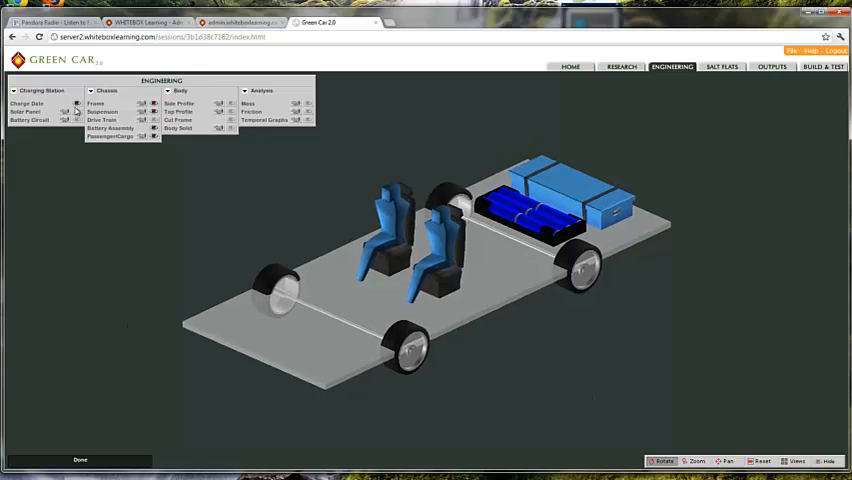
pyautogui.moveTo(96, 316)
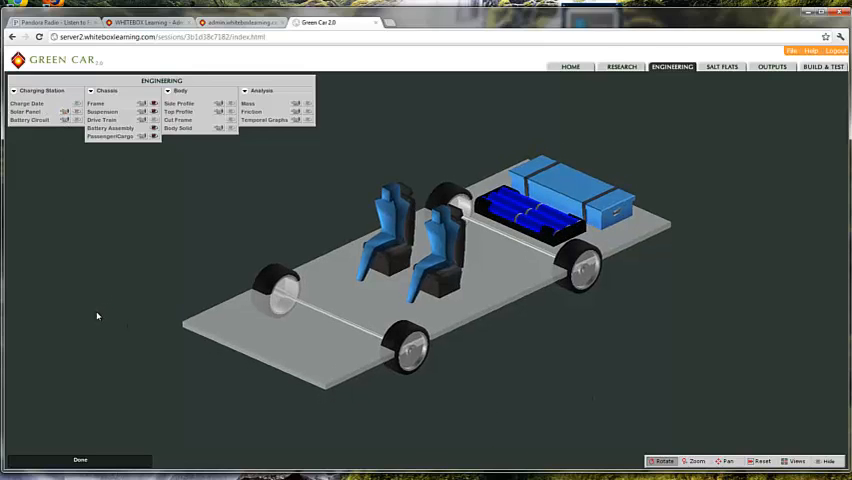